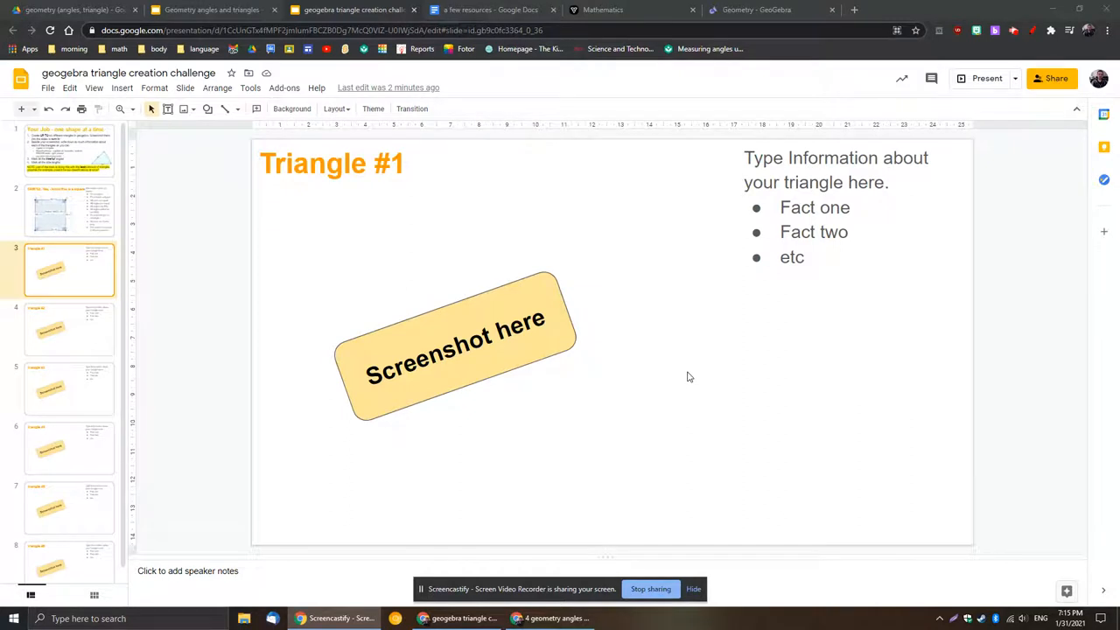
mouse_move(680, 365)
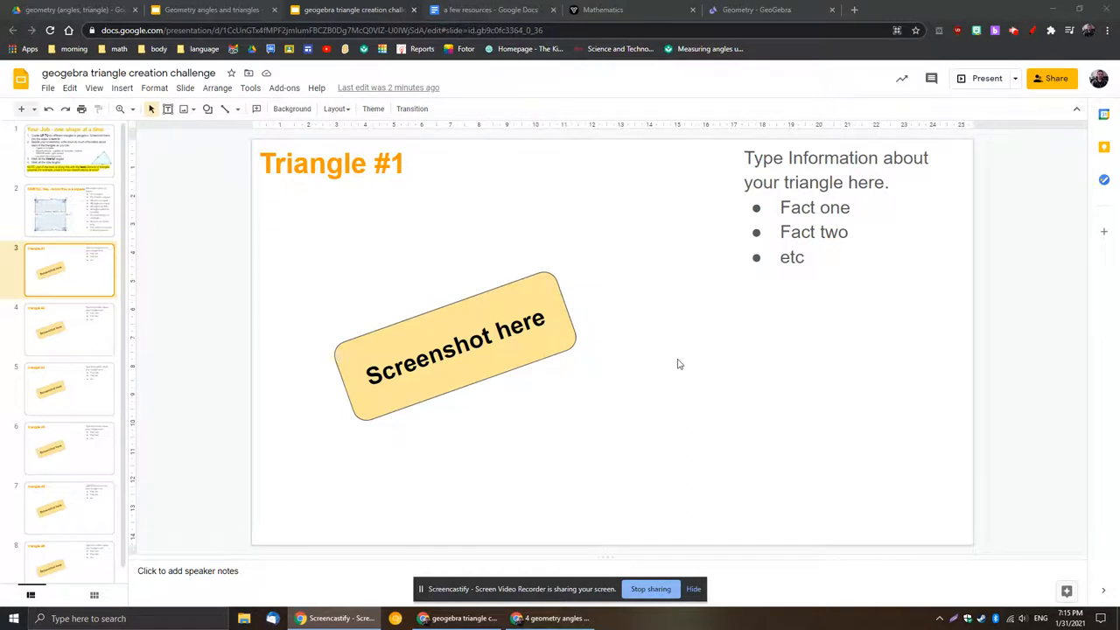
mouse_move(440, 294)
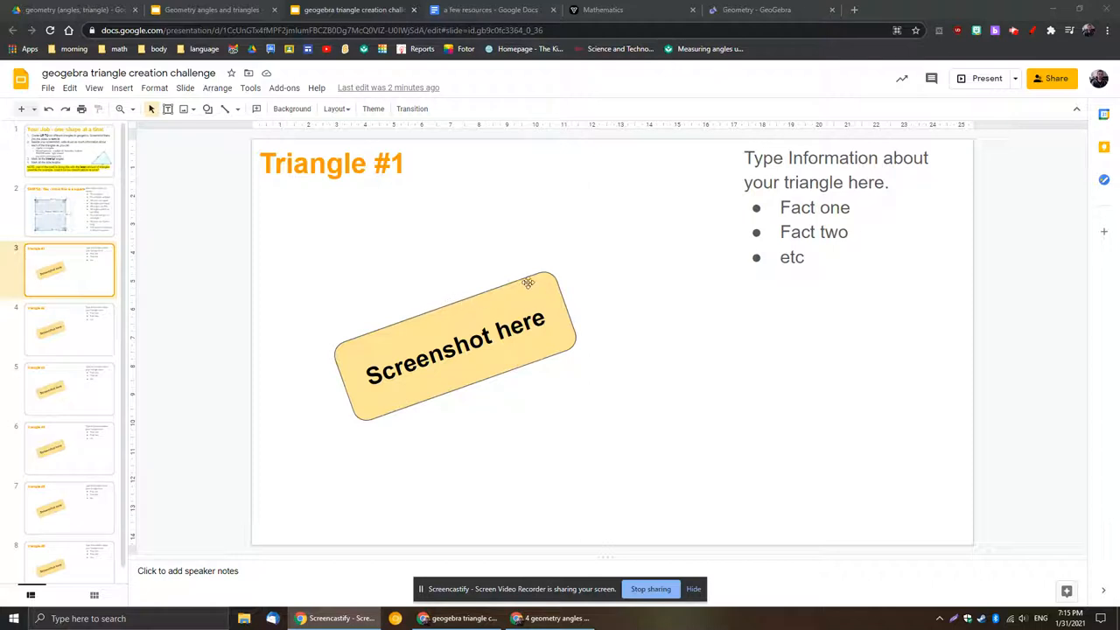
- Leave the Triangle #1 slide for the Geometry – GeoGebra browser tab
click(757, 10)
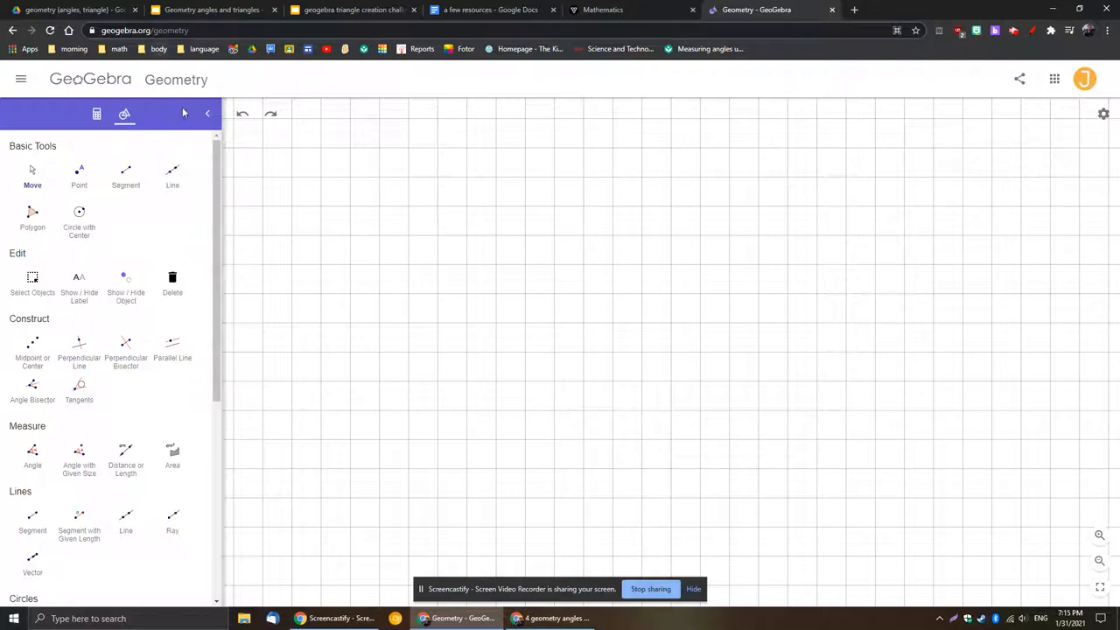
click(1103, 114)
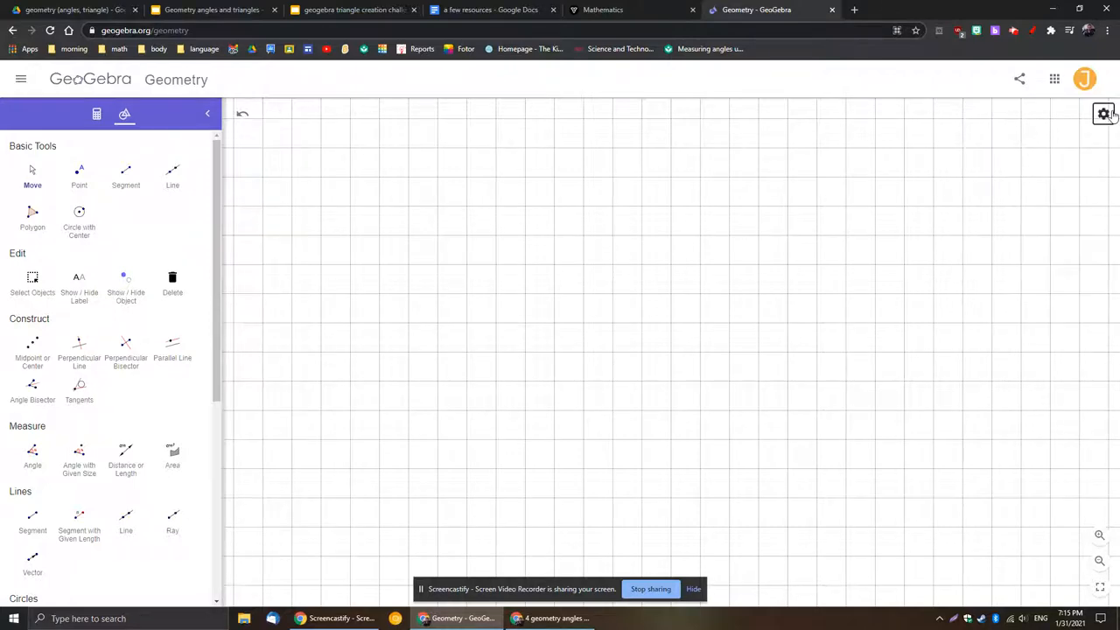
click(1102, 114)
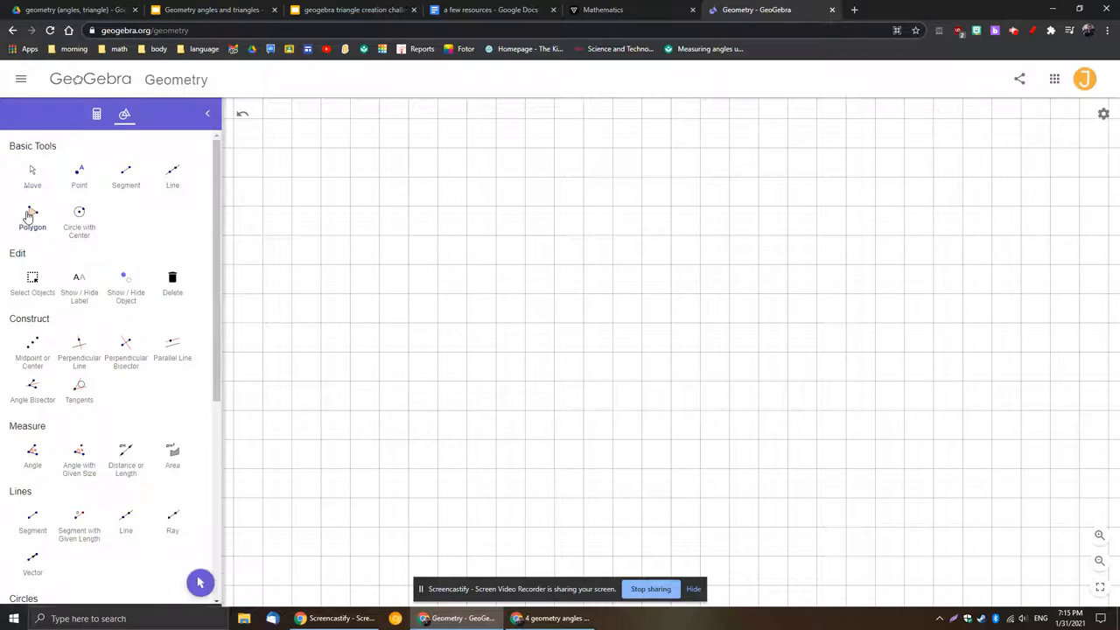
- Draw rectangle ABCD as a four-vertex polygon on grid points and adjust its corner
click(33, 216)
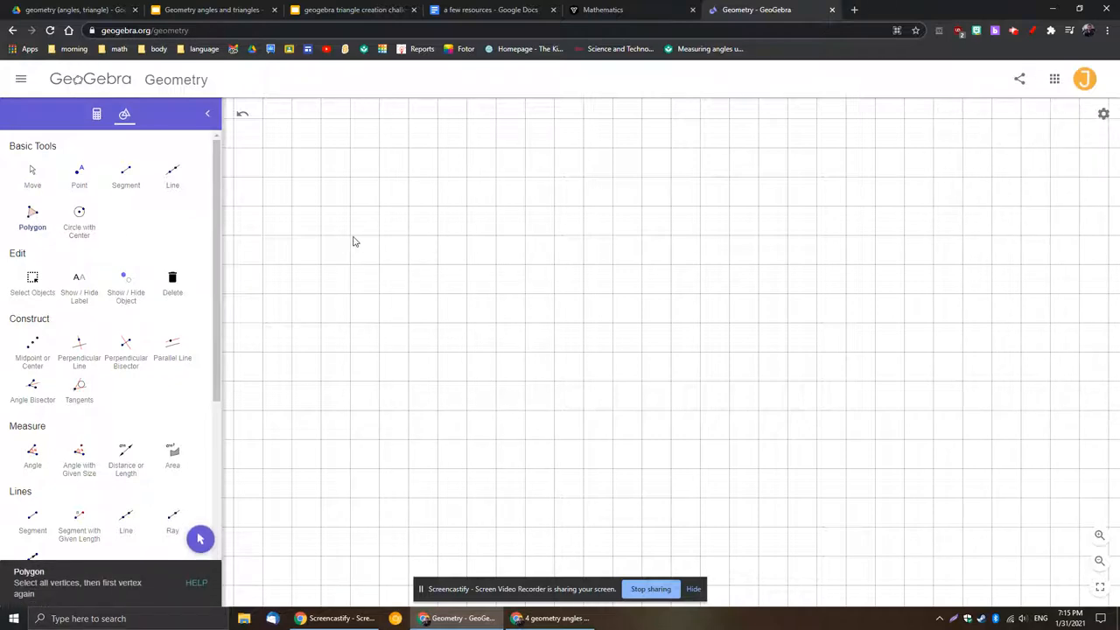
mouse_move(350, 243)
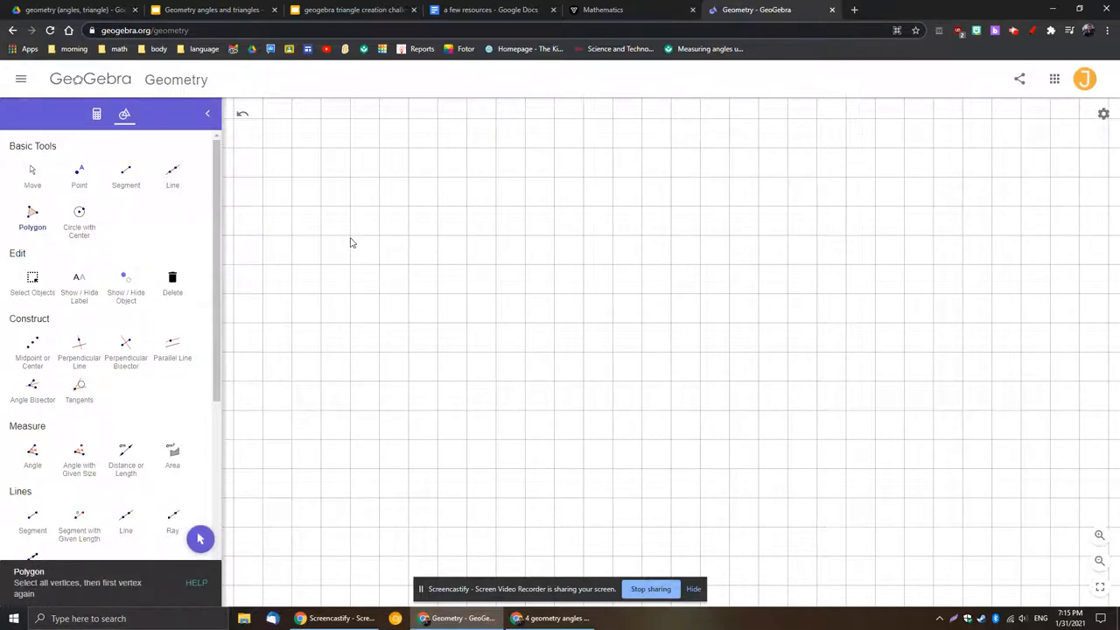
drag(350, 234, 354, 361)
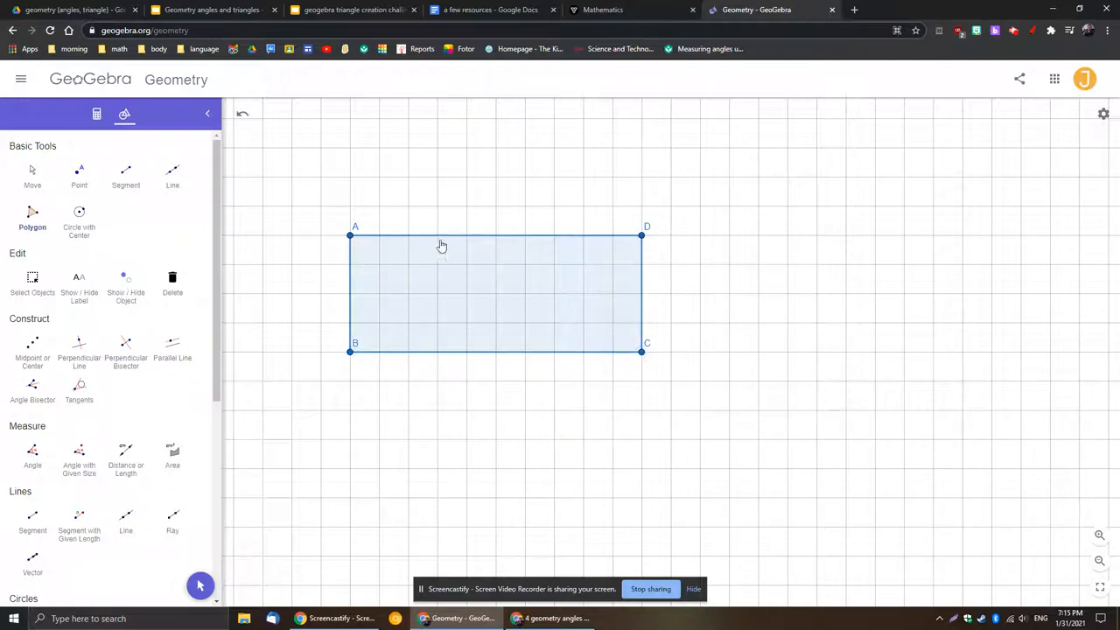
mouse_move(380, 236)
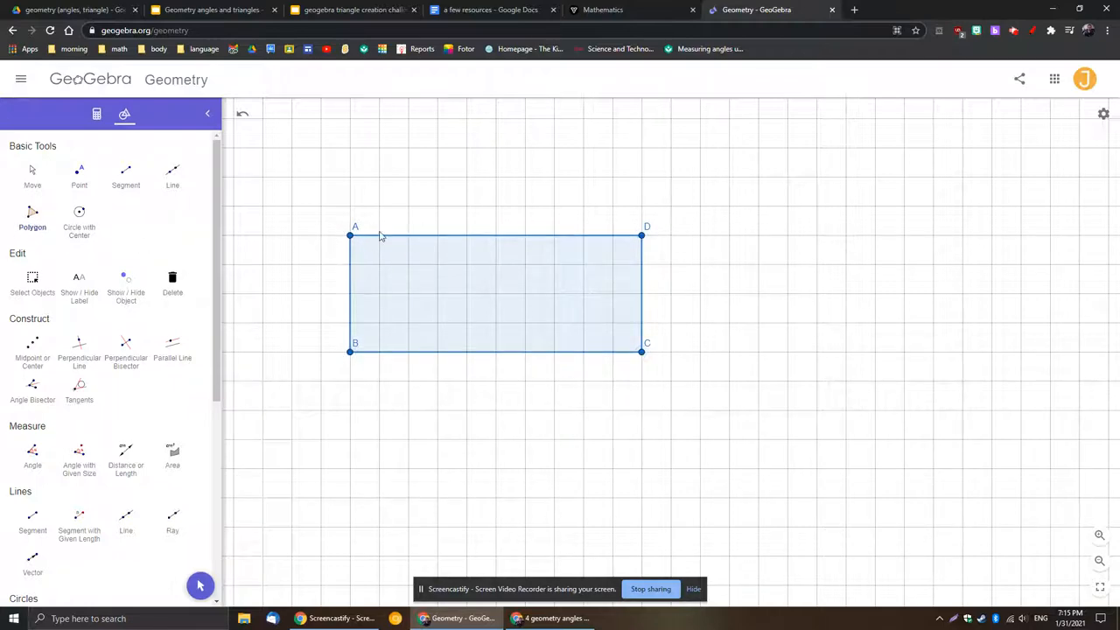
mouse_move(657, 278)
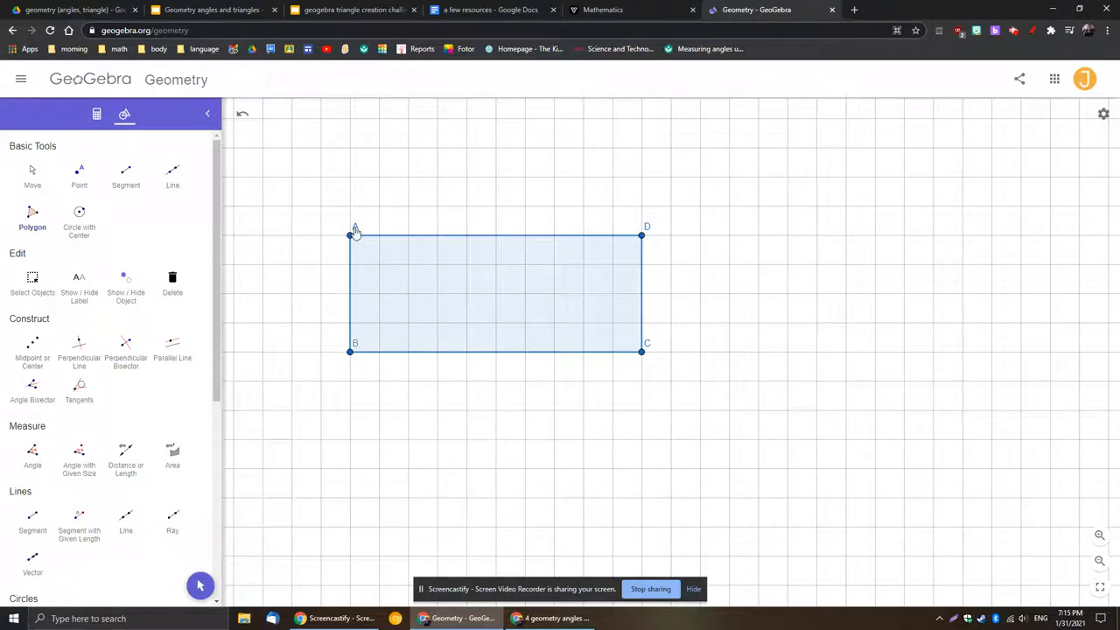
click(974, 341)
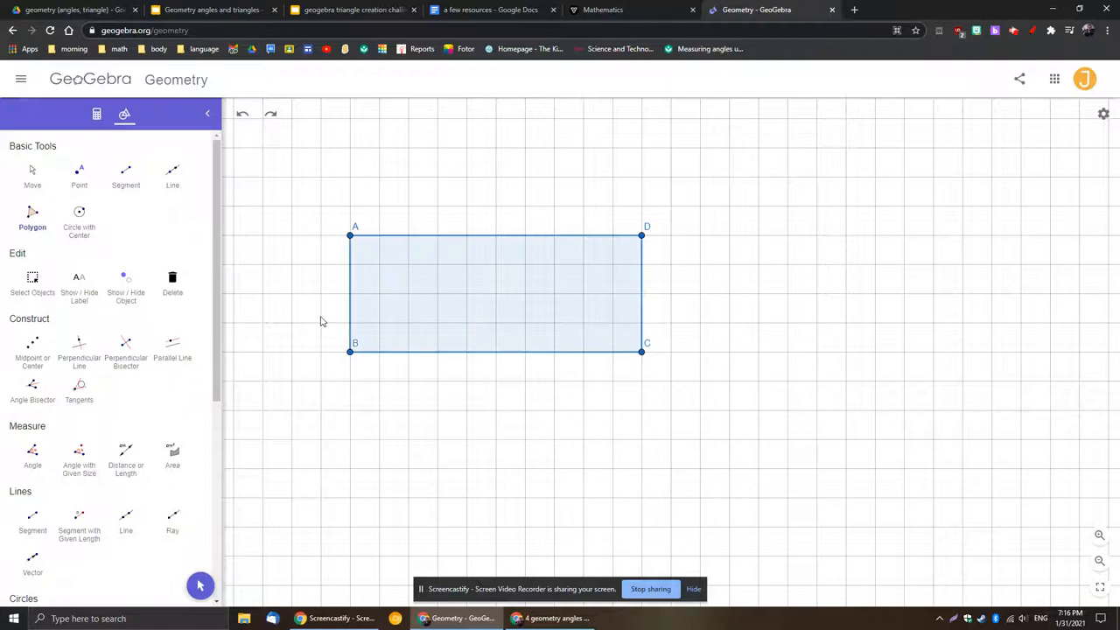
mouse_move(55, 306)
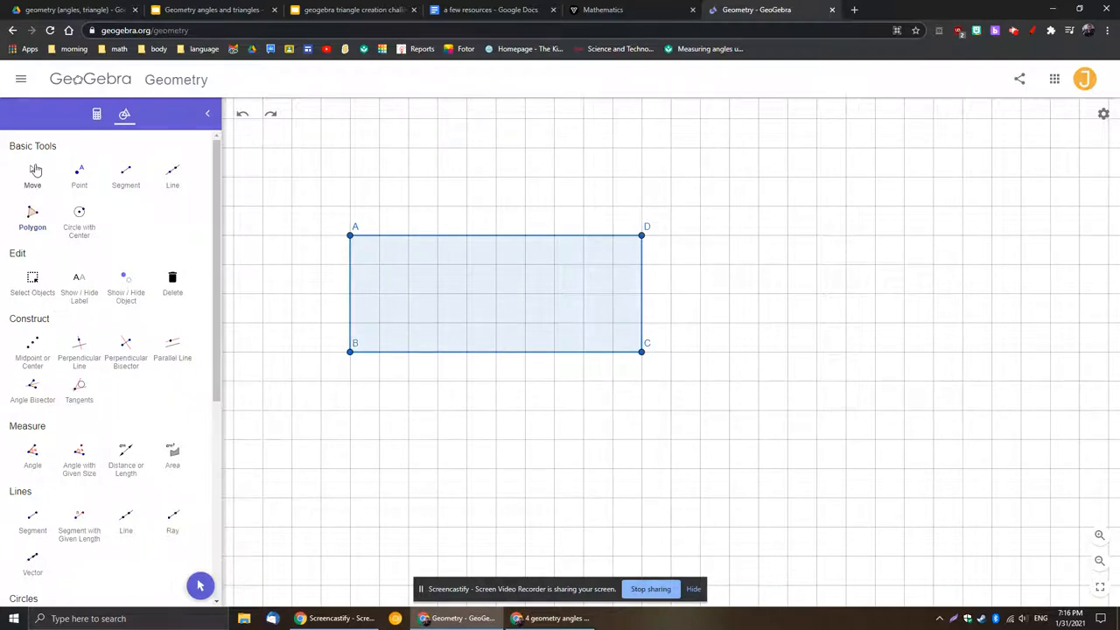
drag(350, 235, 365, 243)
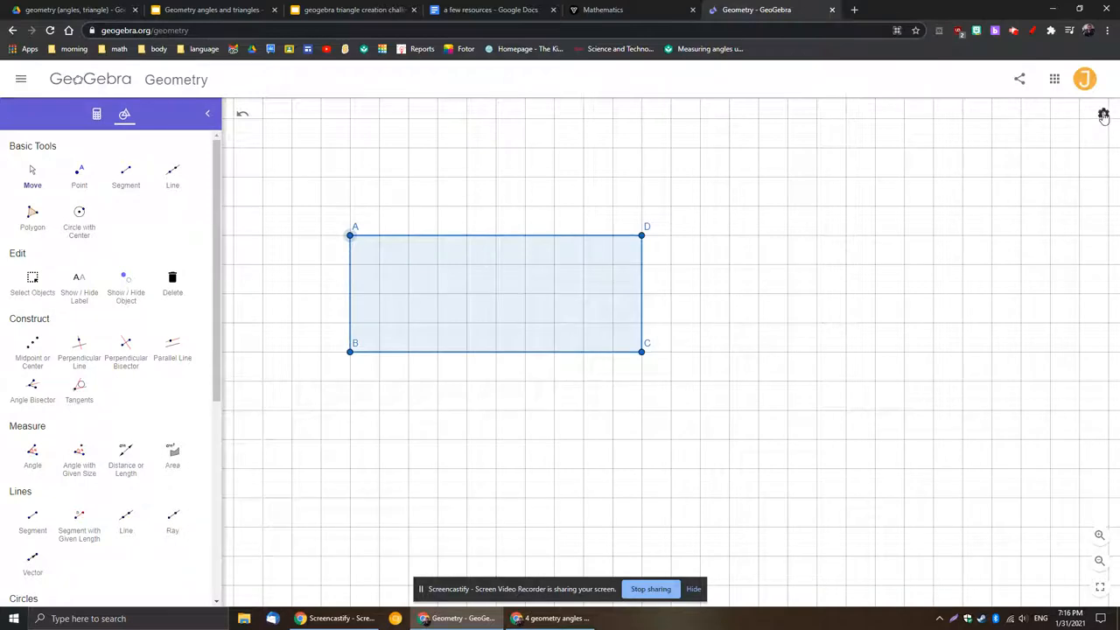
- Switch the tool panel to show all tools, including slider and slope
click(1103, 114)
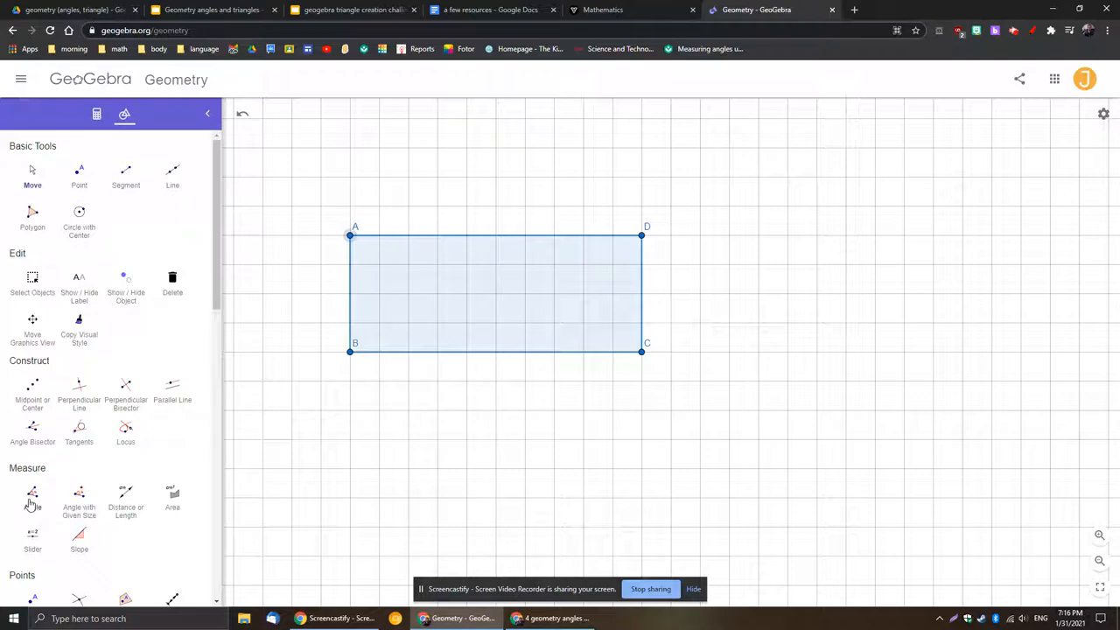
- Mark 90° angles at ABCD's corners, briefly dragging vertex A away and back
click(32, 498)
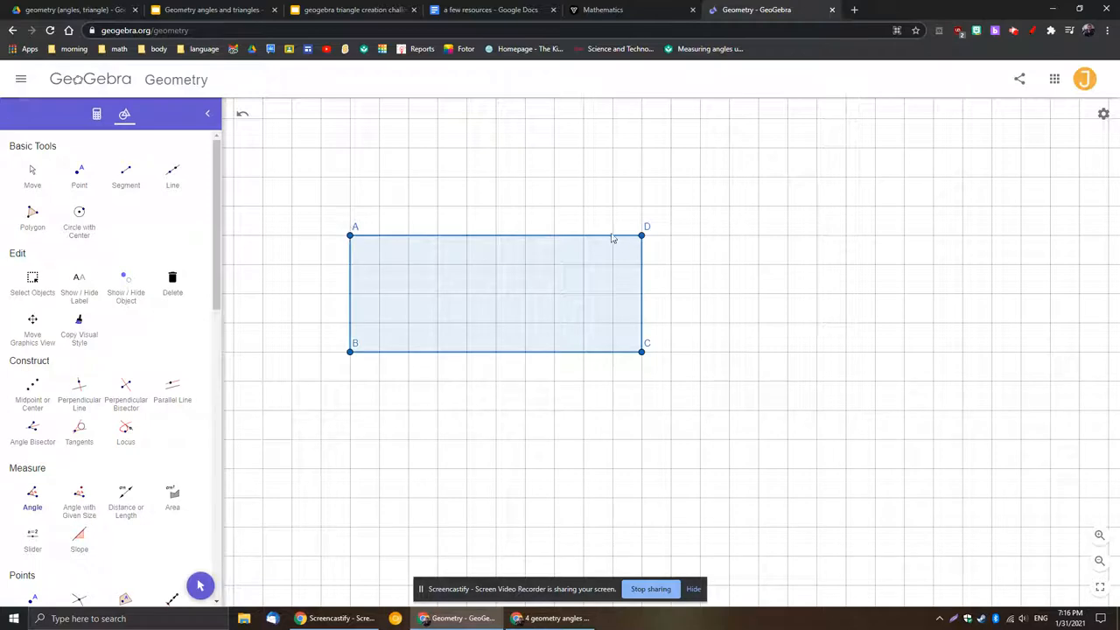
mouse_move(433, 231)
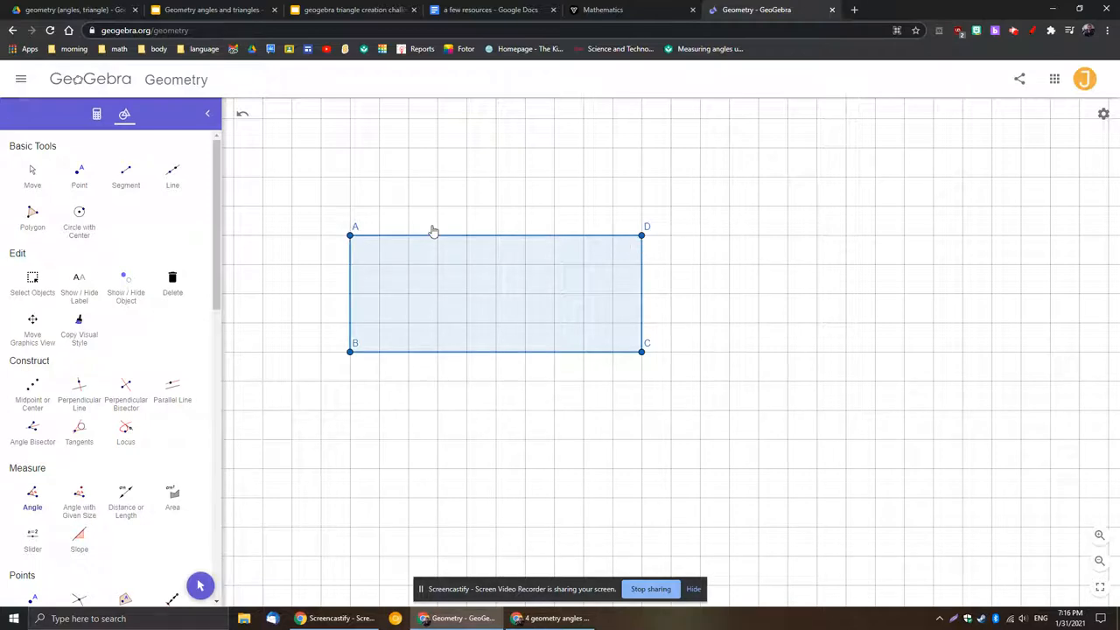
mouse_move(645, 238)
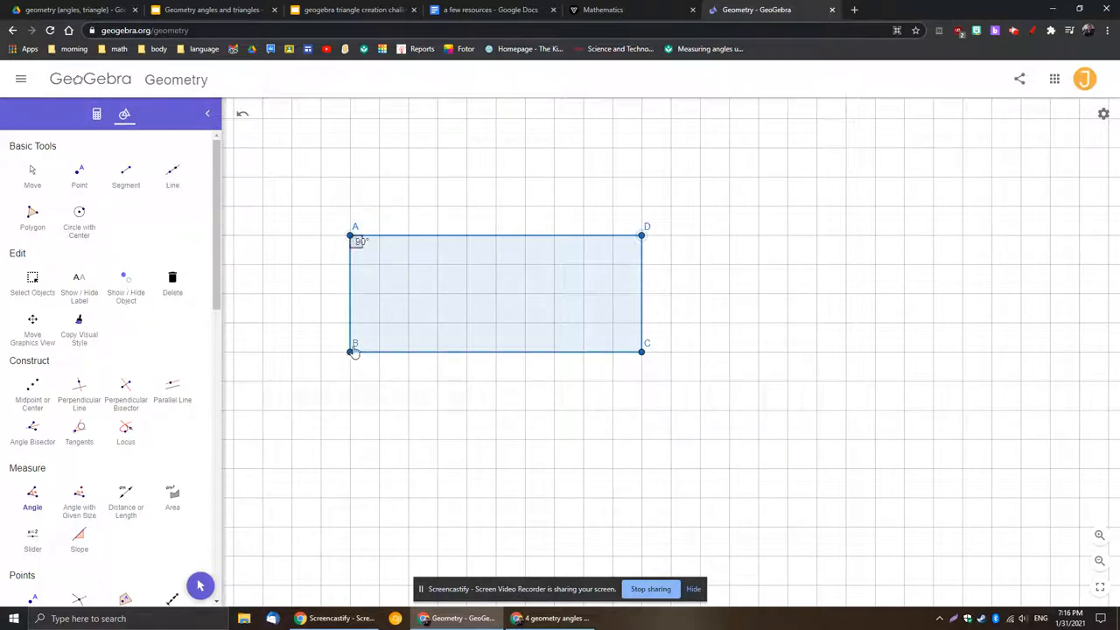
mouse_move(641, 300)
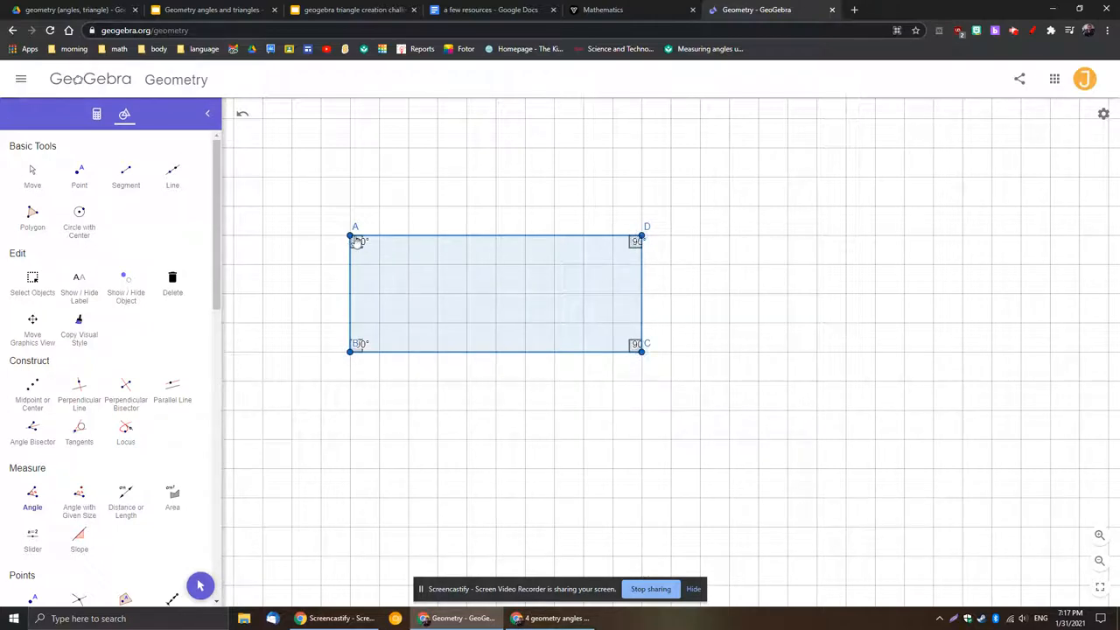
mouse_move(569, 274)
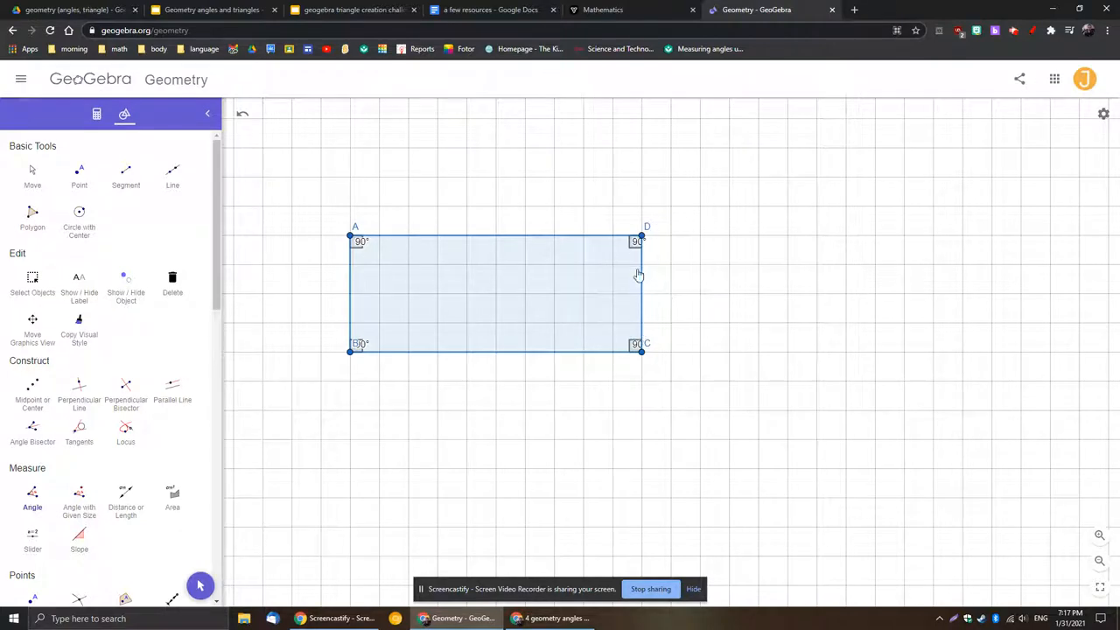
mouse_move(673, 238)
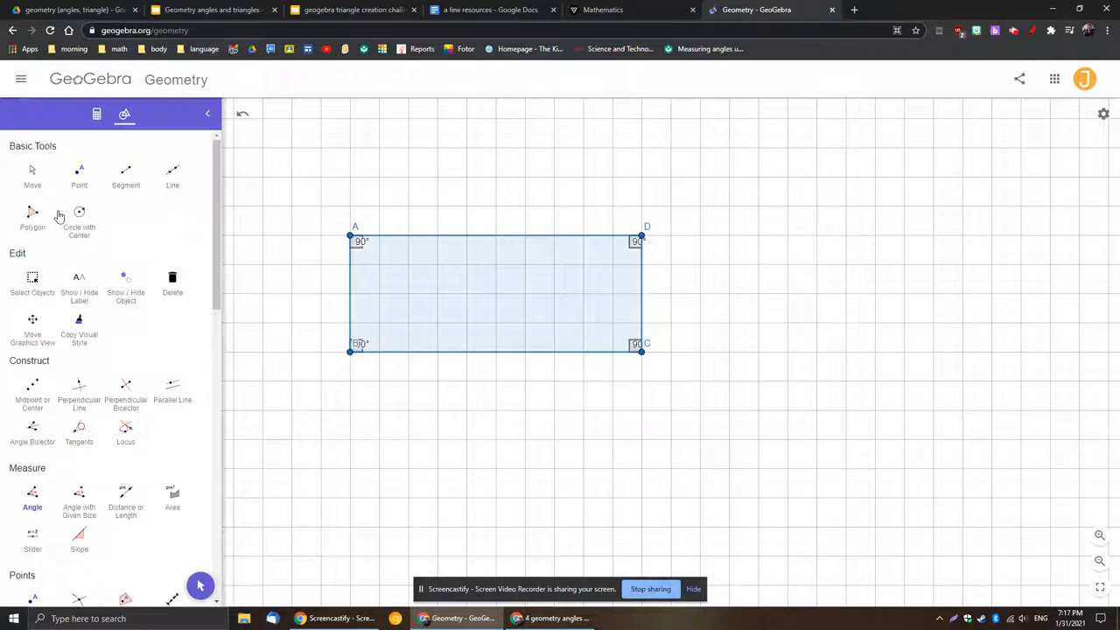
click(33, 173)
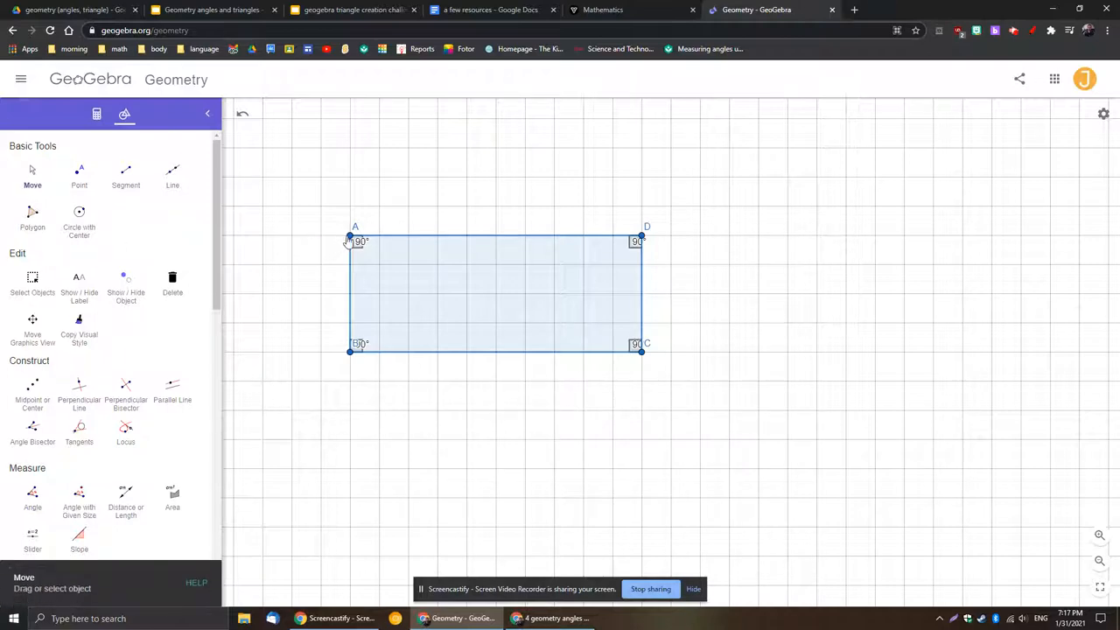
drag(350, 241, 403, 275)
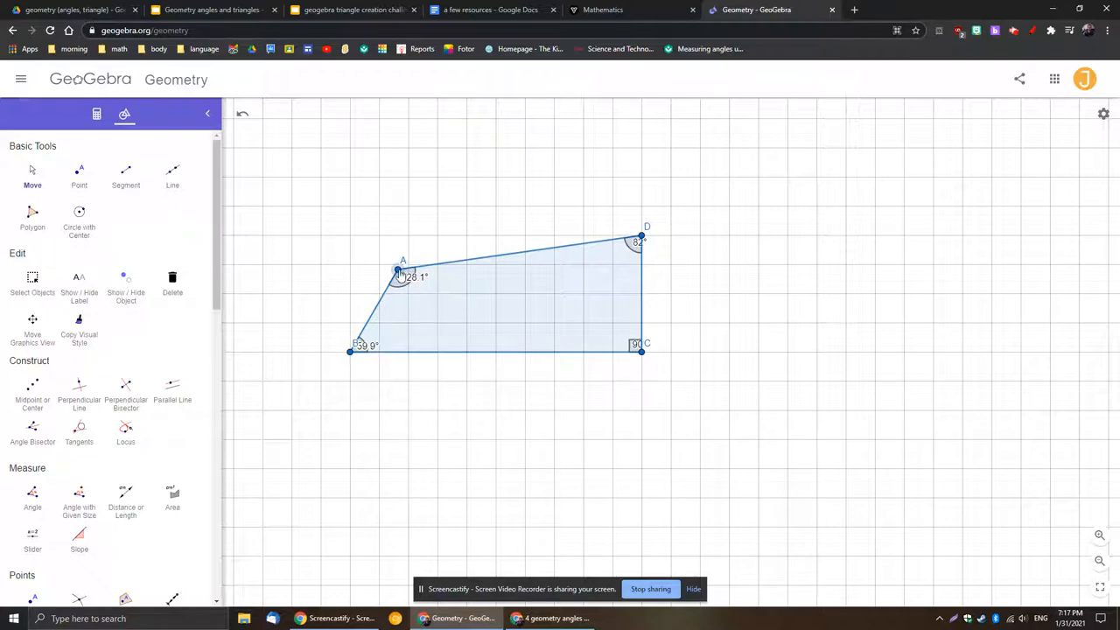
drag(398, 276, 350, 236)
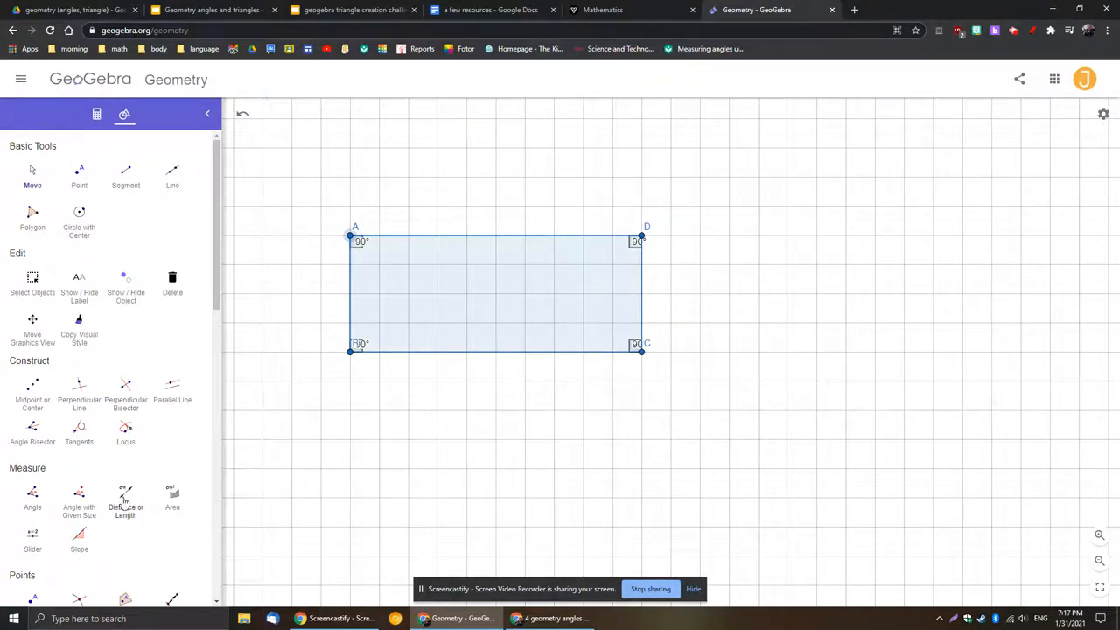
mouse_move(126, 497)
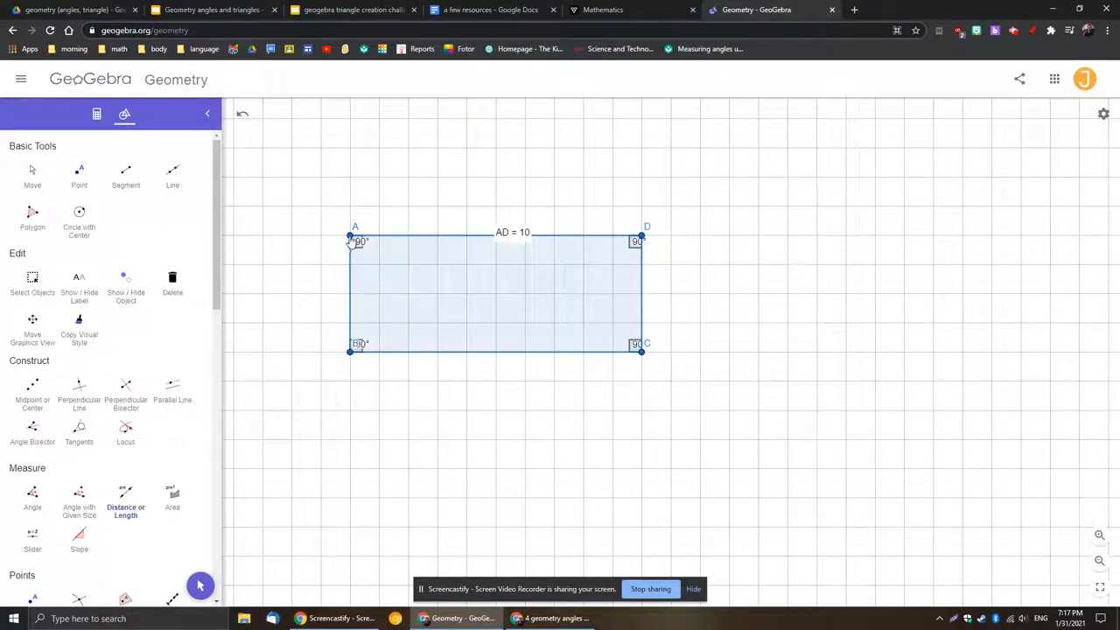
mouse_move(61, 465)
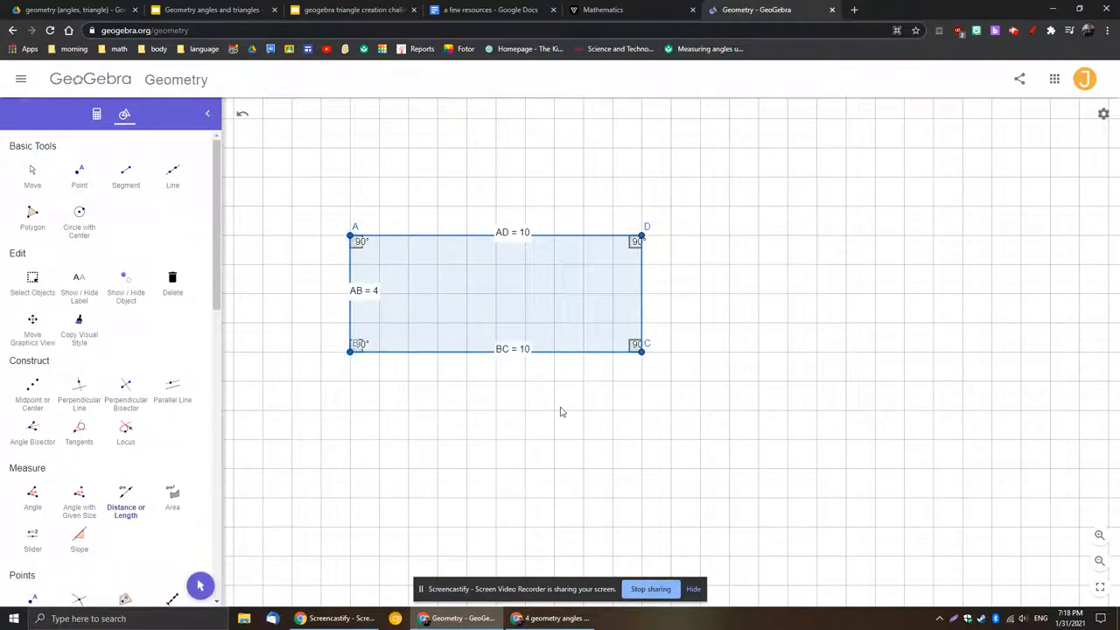
- Measure side CD, completing lengths AD=10, AB=4, BC=10, CD=4
click(126, 499)
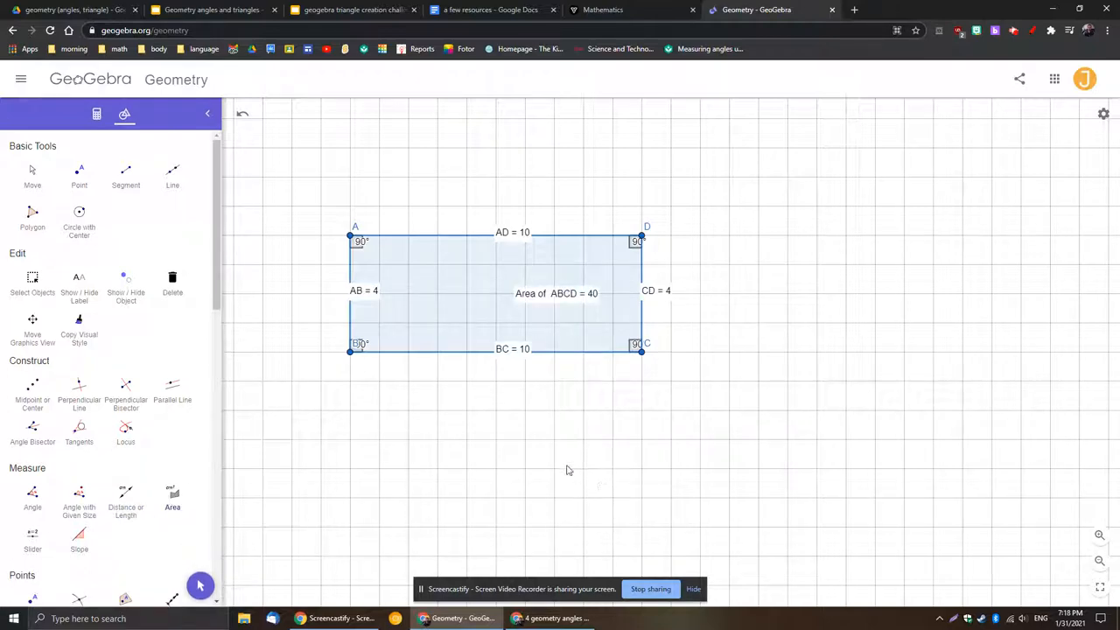
mouse_move(5, 149)
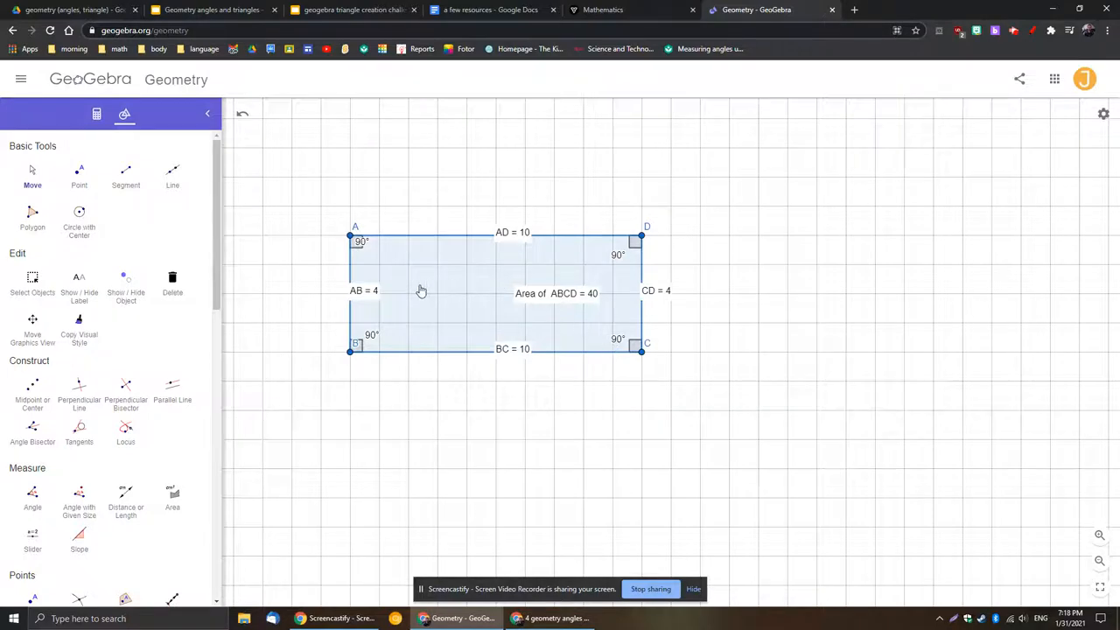
mouse_move(33, 393)
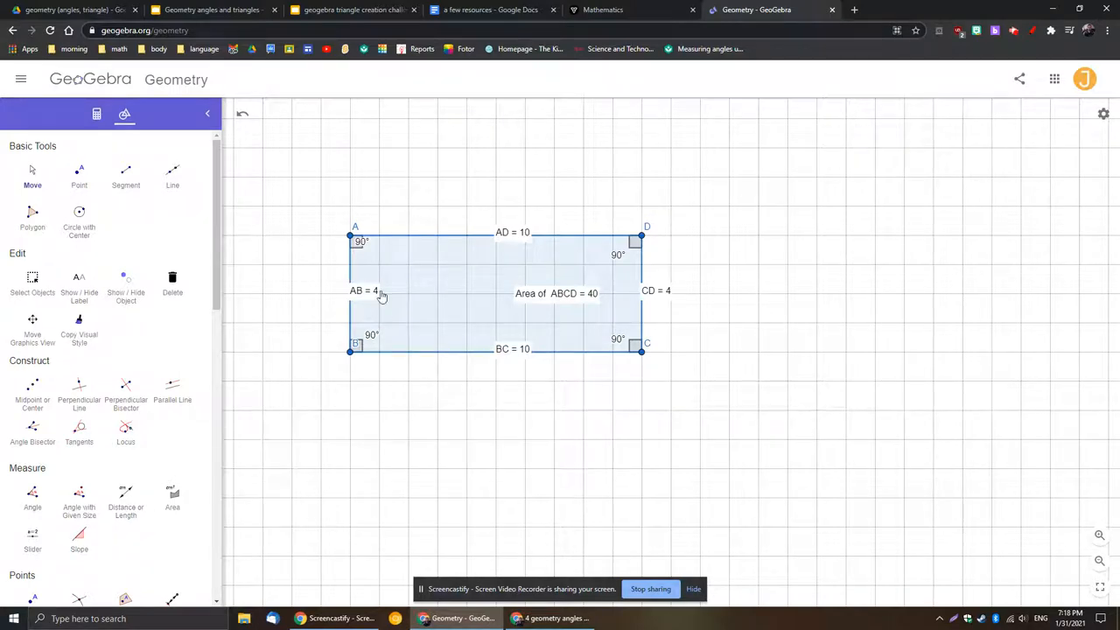
mouse_move(509, 291)
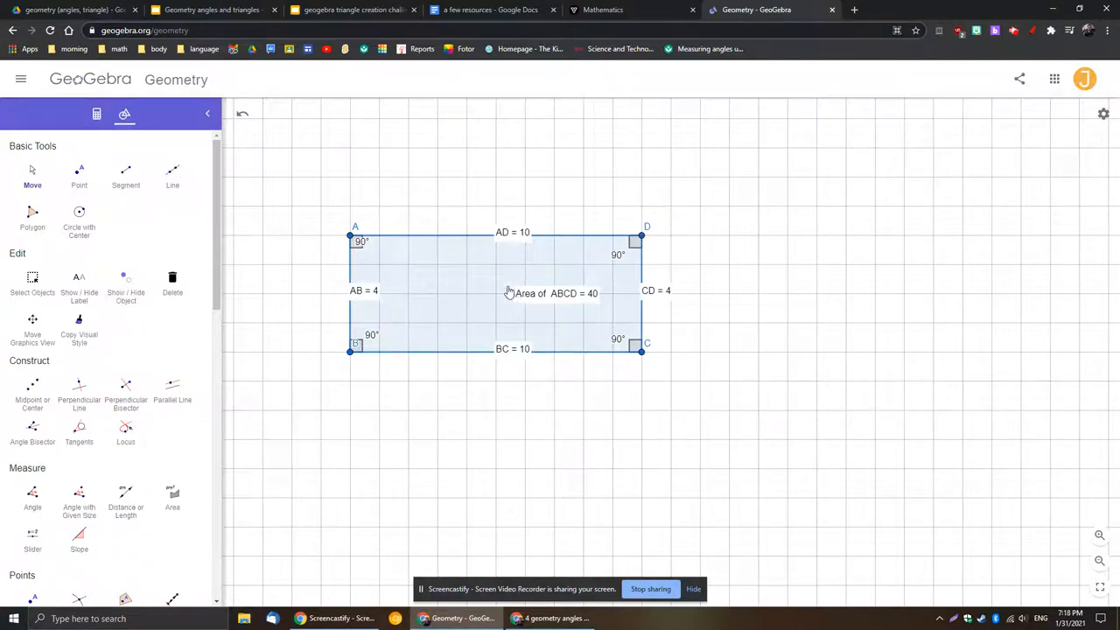
mouse_move(359, 298)
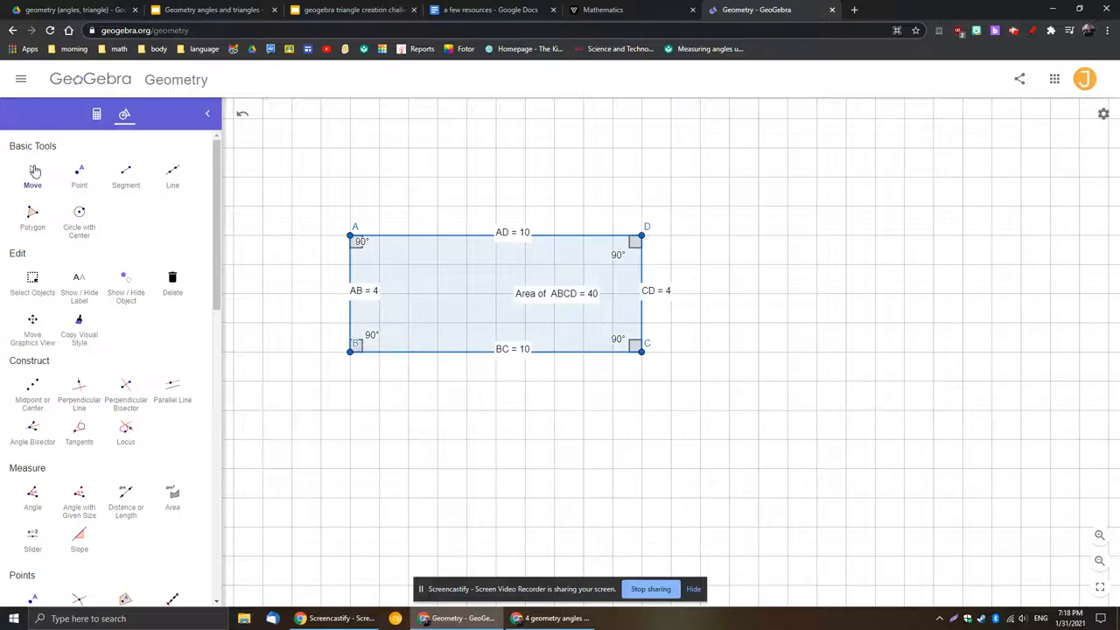
drag(354, 238, 419, 264)
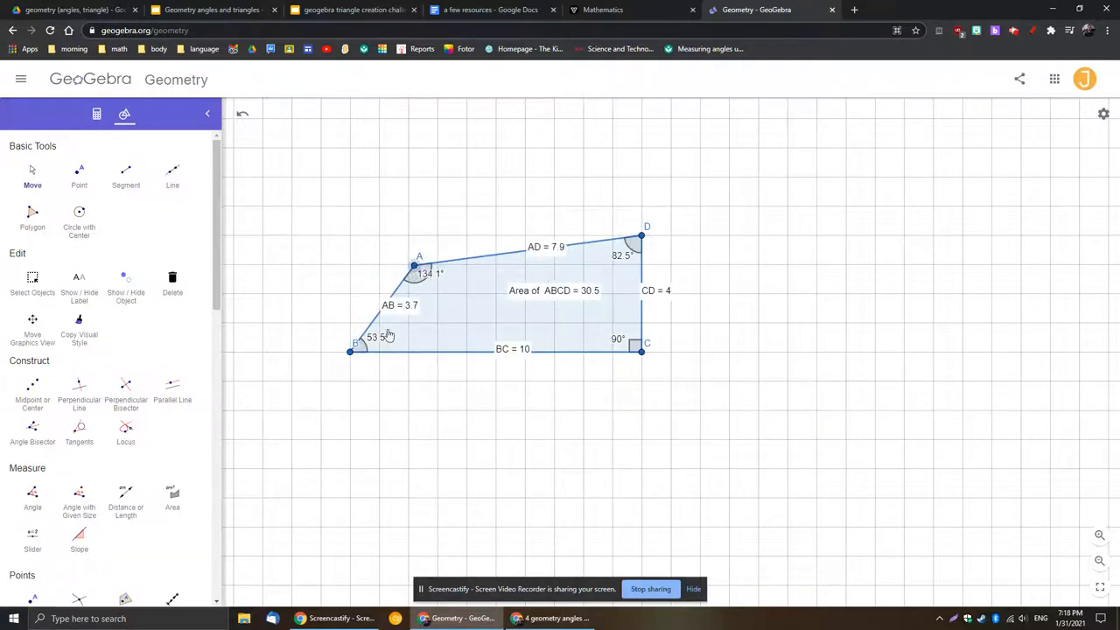
drag(413, 266, 354, 244)
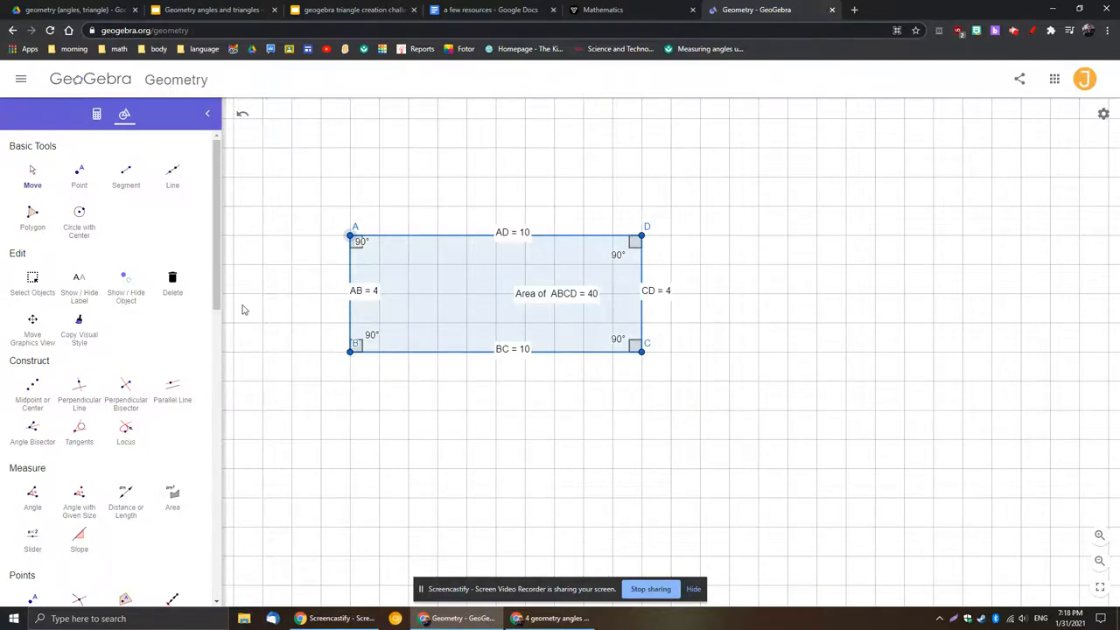
mouse_move(216, 361)
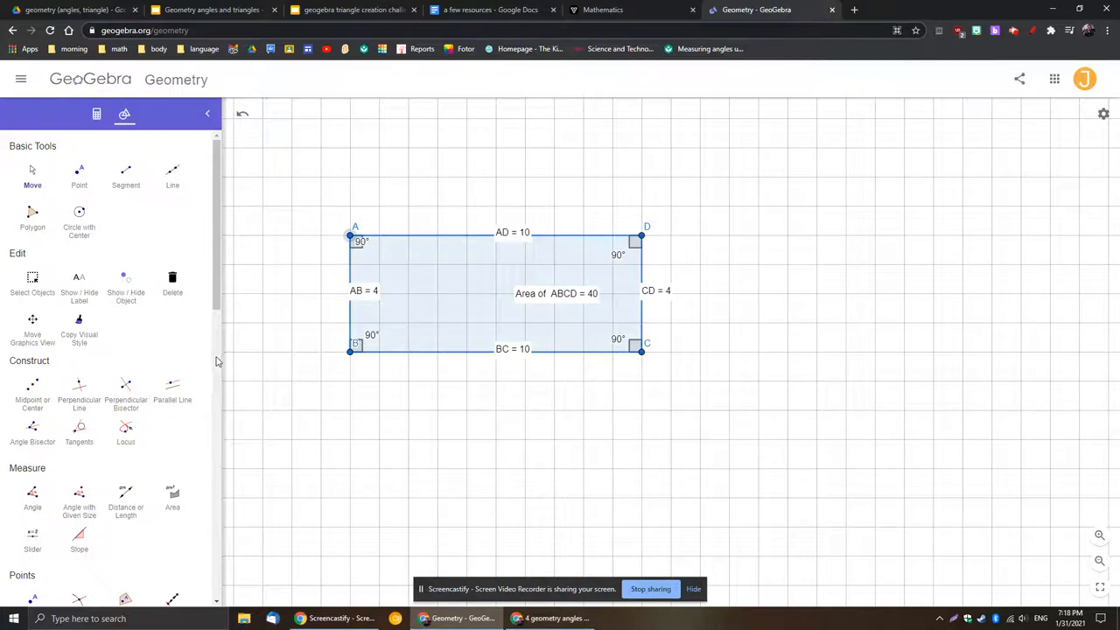
mouse_move(399, 261)
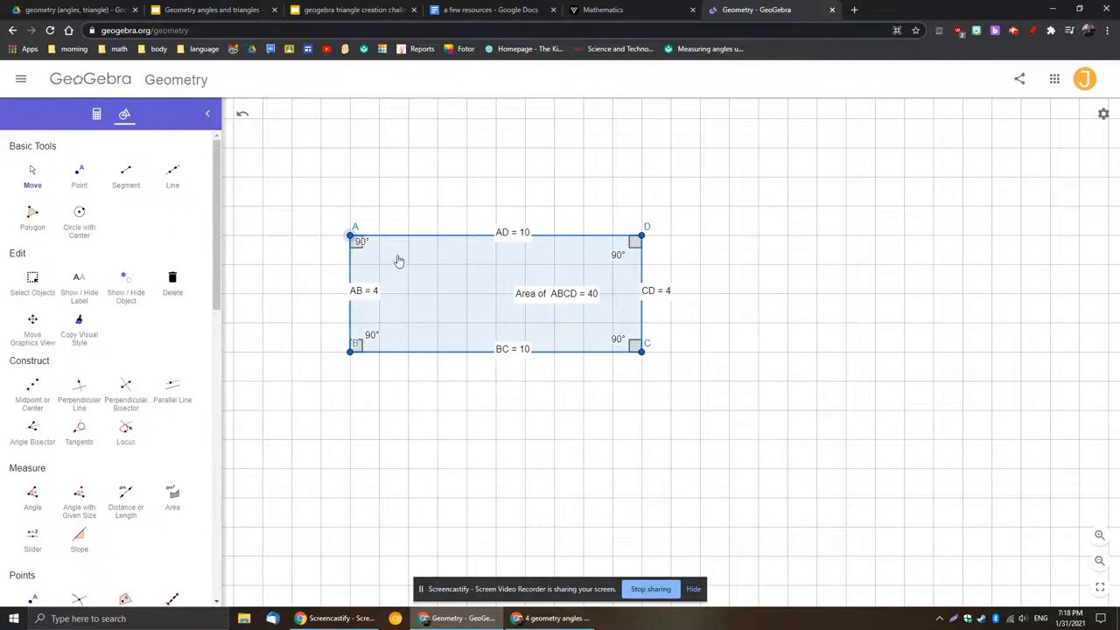
mouse_move(387, 279)
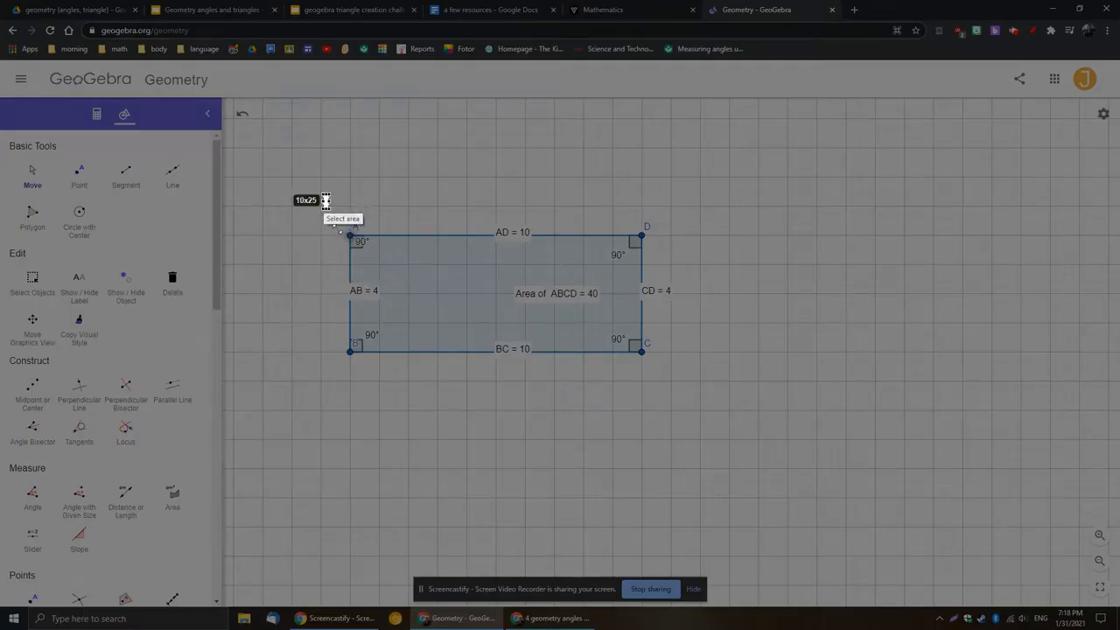
- Snip the labelled rectangle ABCD and return to the Google Slides tab
drag(325, 199, 691, 383)
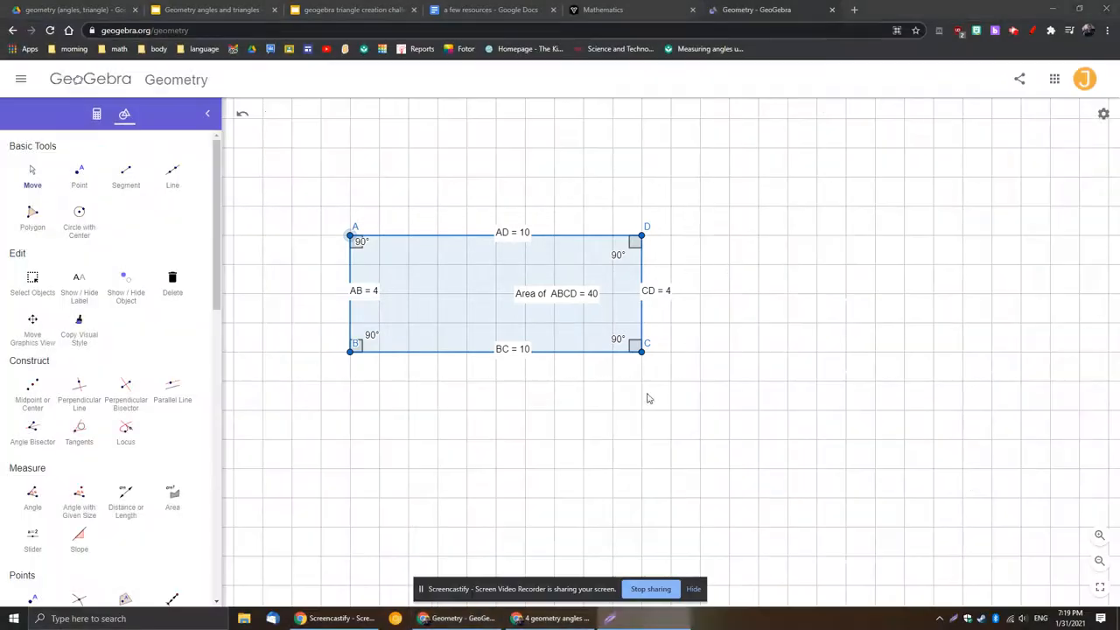
click(350, 10)
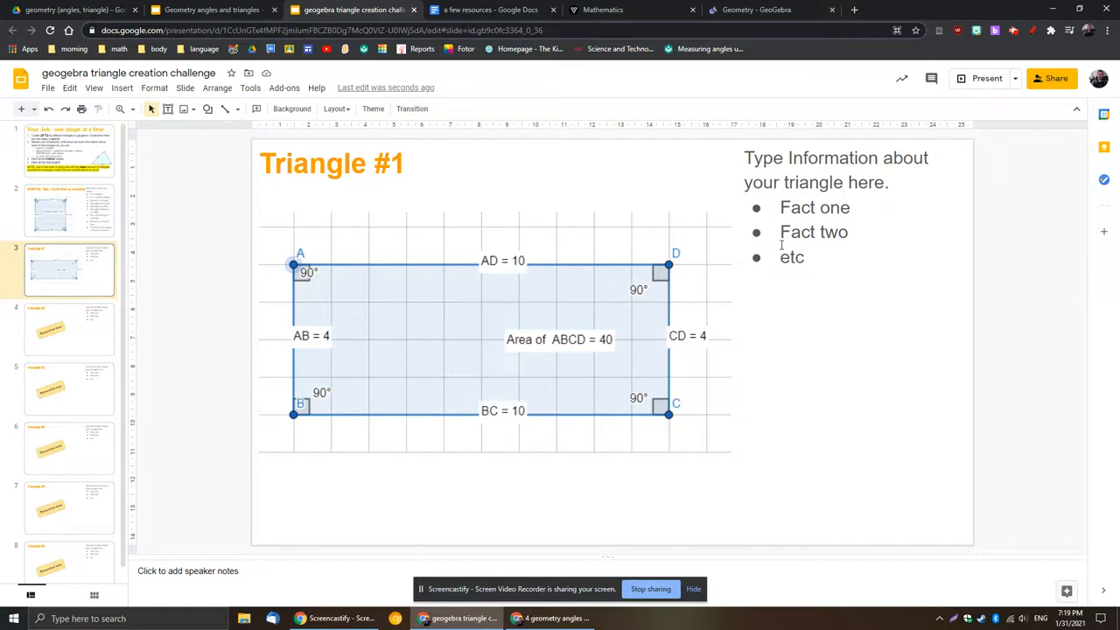
mouse_move(797, 292)
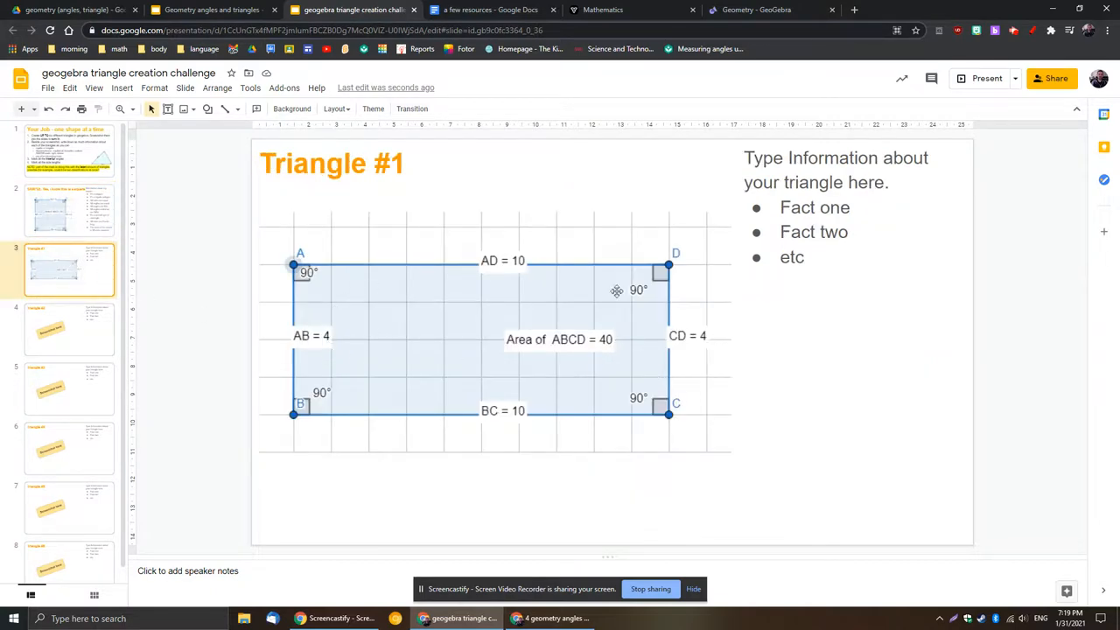
mouse_move(286, 294)
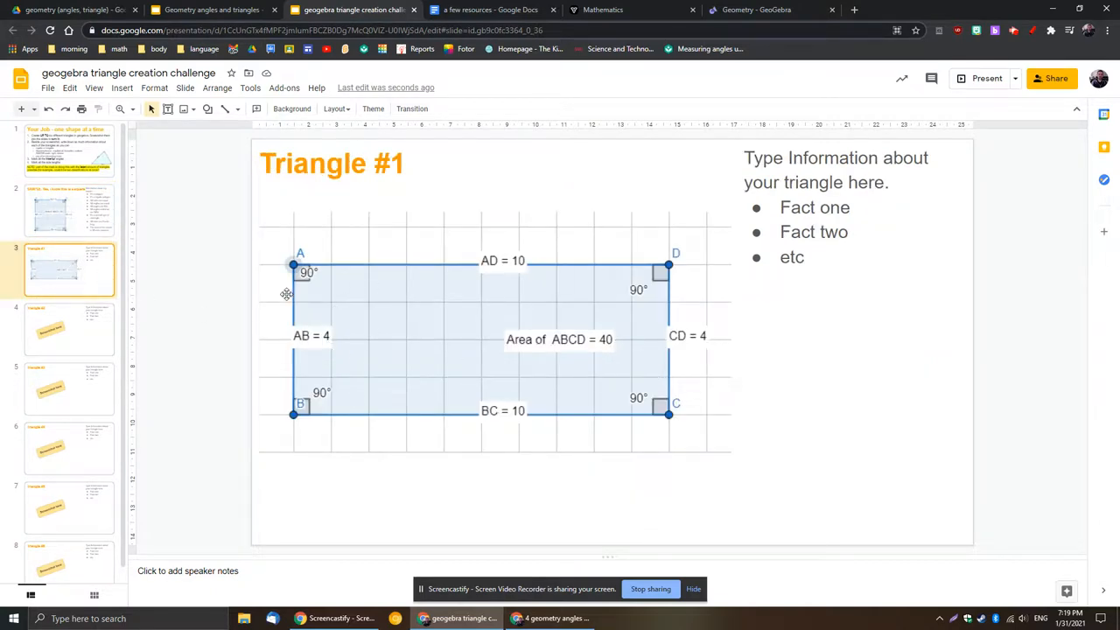
- Compare with the sample square slide, then return to the Triangle #1 slide
click(69, 210)
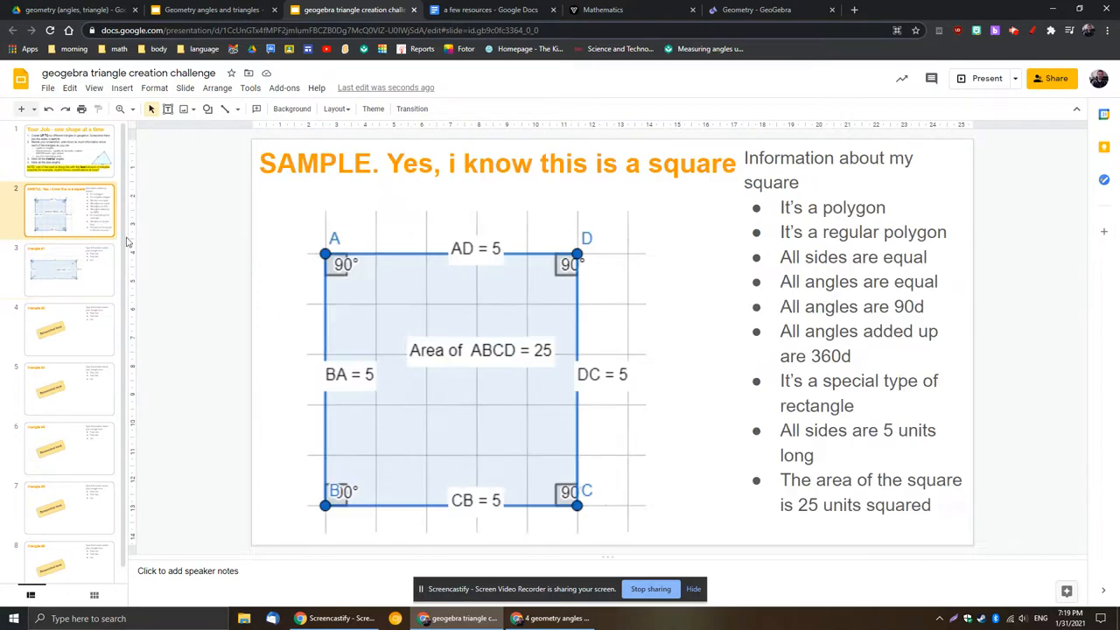
click(68, 270)
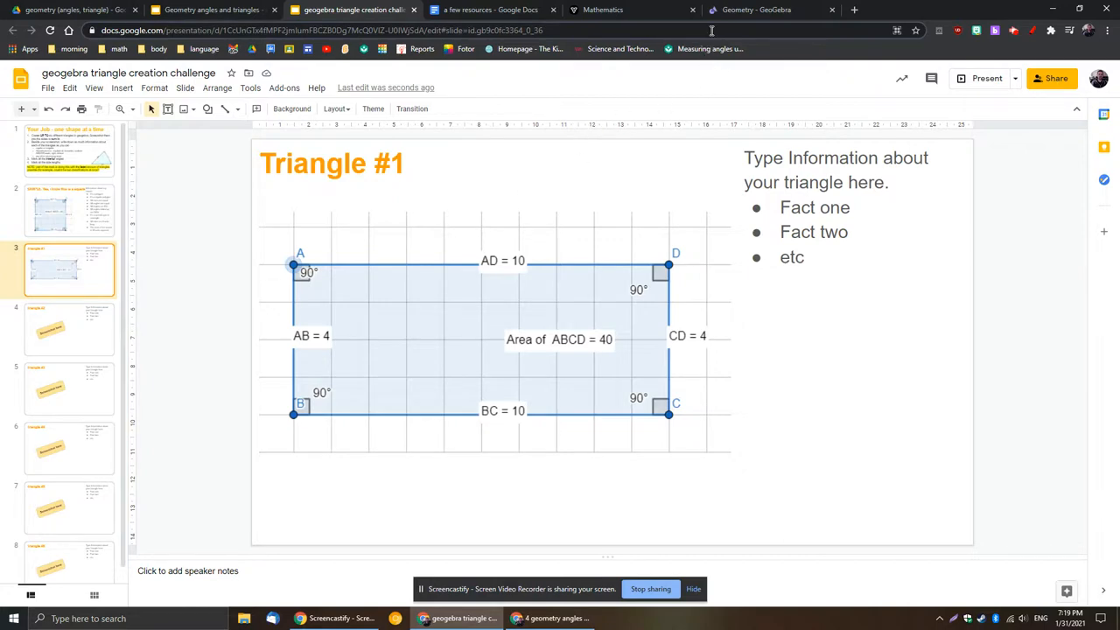
- Return to GeoGebra on an empty grid and bring back the tools list
click(770, 9)
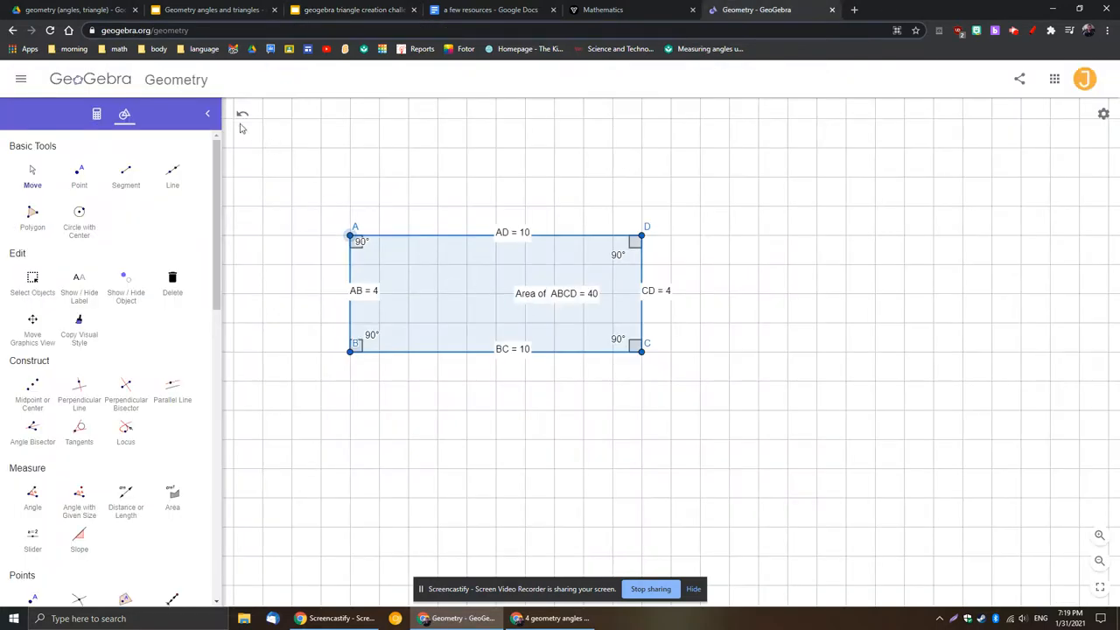
mouse_move(402, 328)
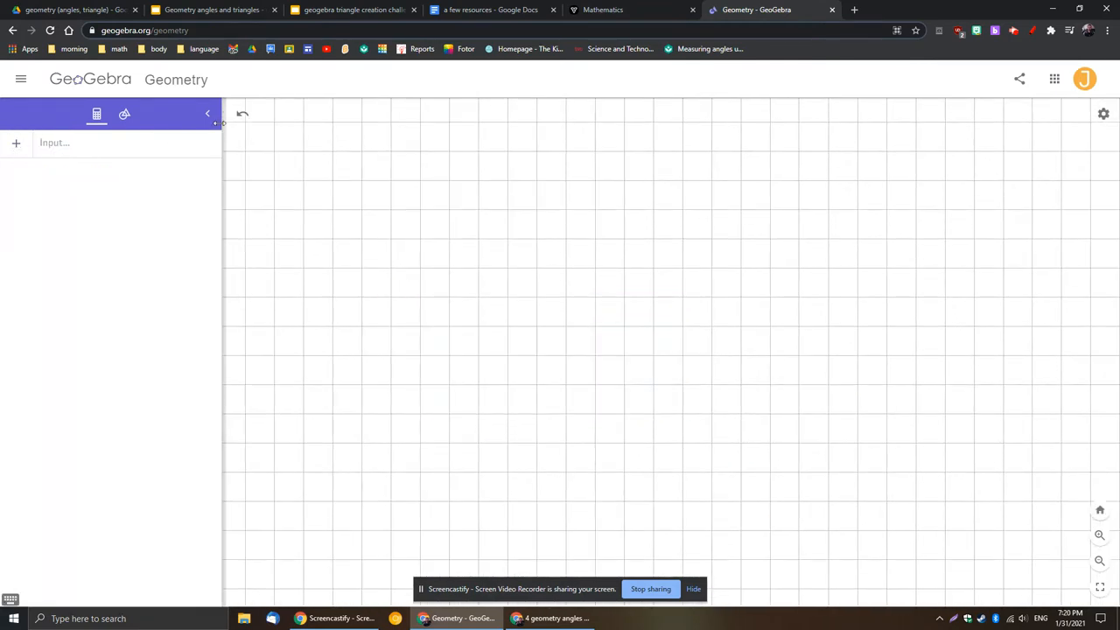
click(124, 114)
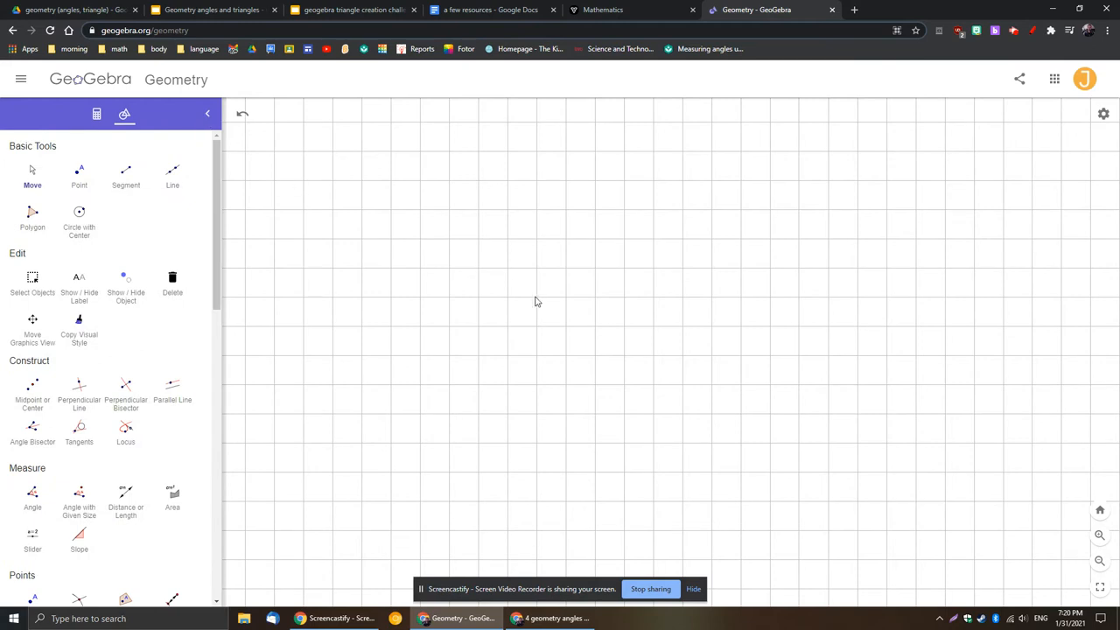
mouse_move(723, 268)
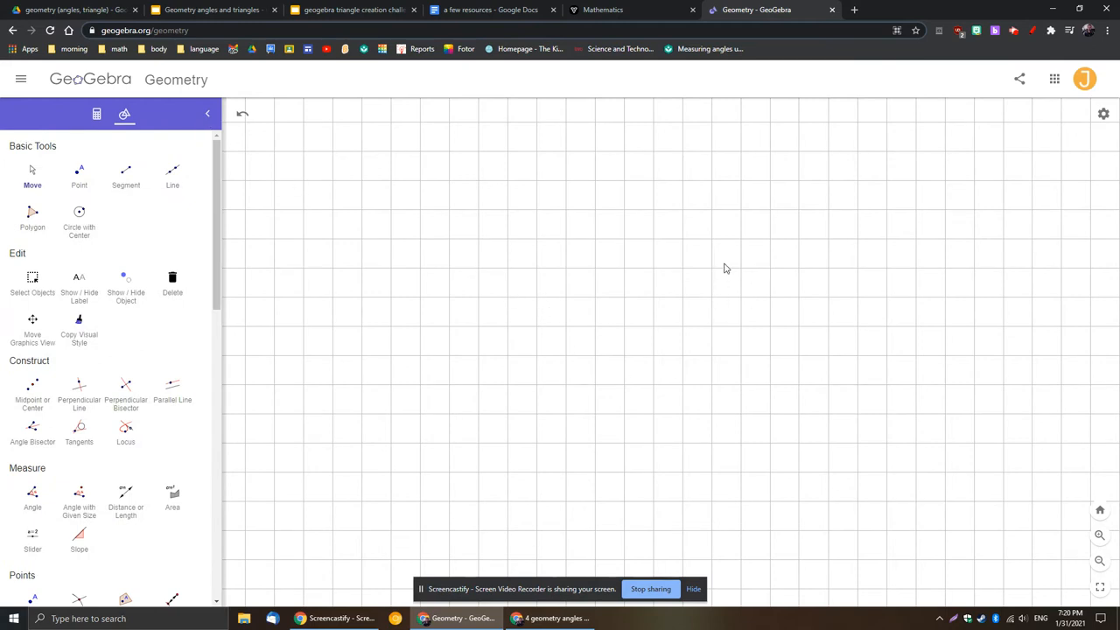